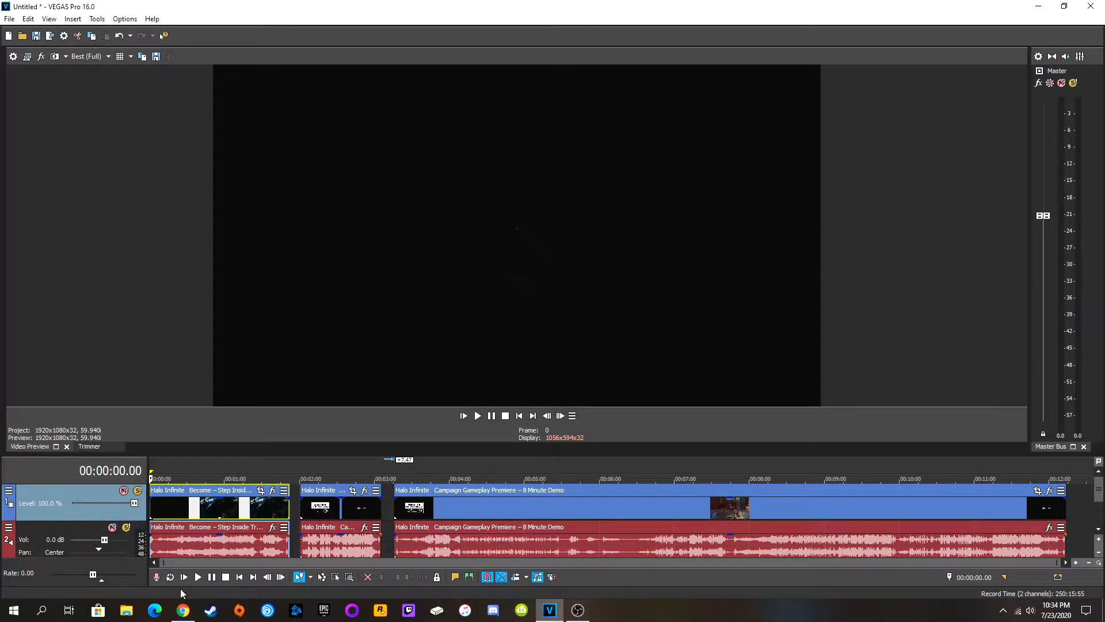
mouse_move(184, 577)
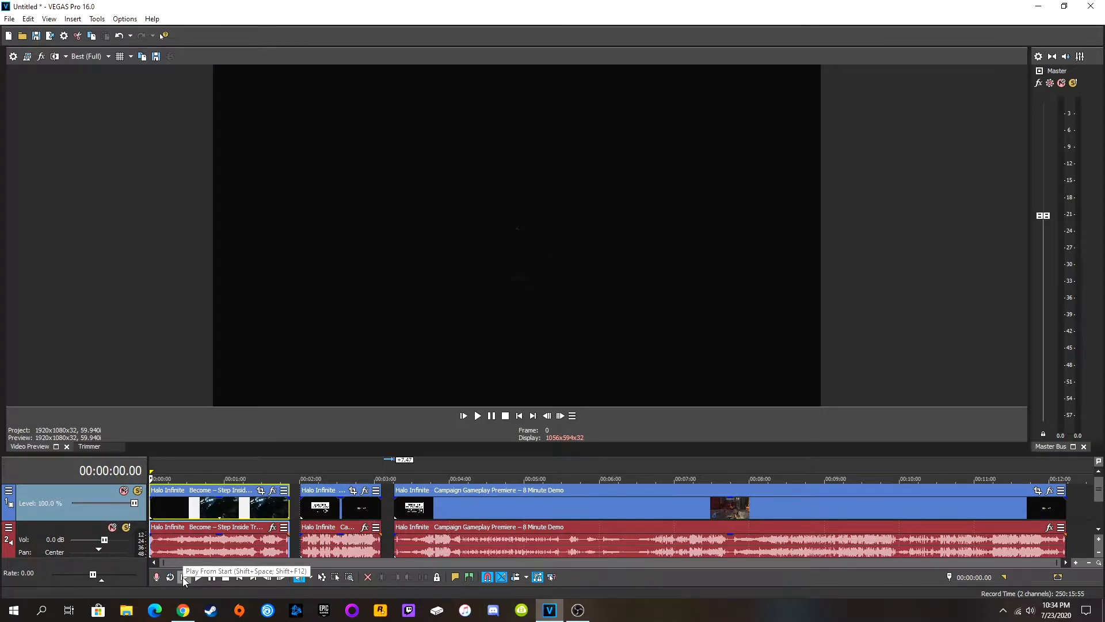
Play the project from the start through the first Halo Infinite trailer to its Xbox logo
click(477, 415)
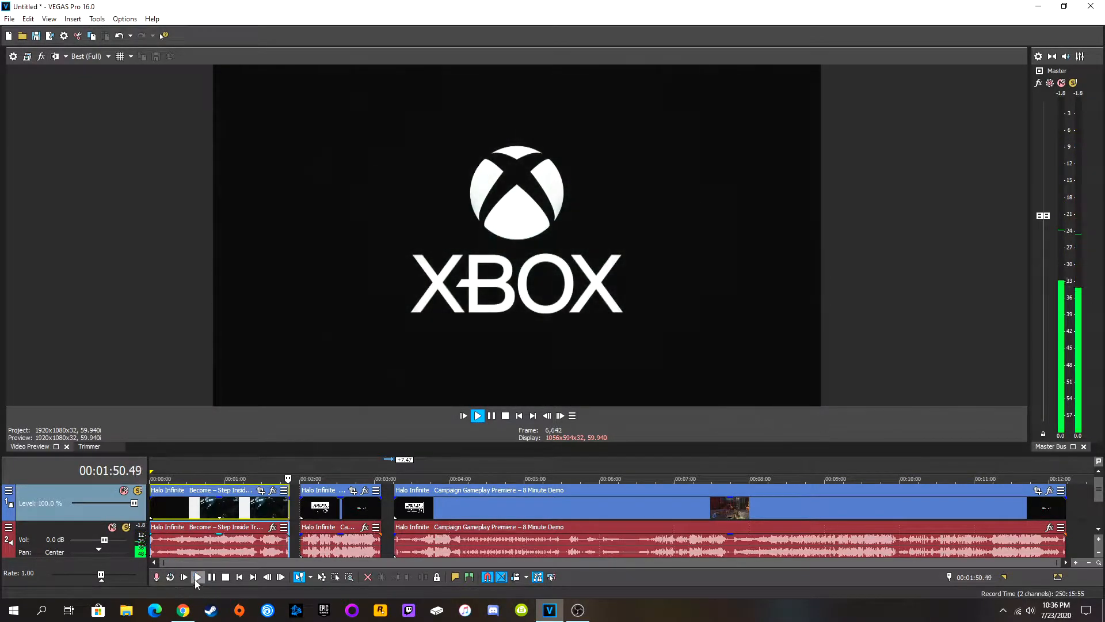
Stop playback on the Halo Infinite Holiday 2020 title card at about 1:48
click(212, 576)
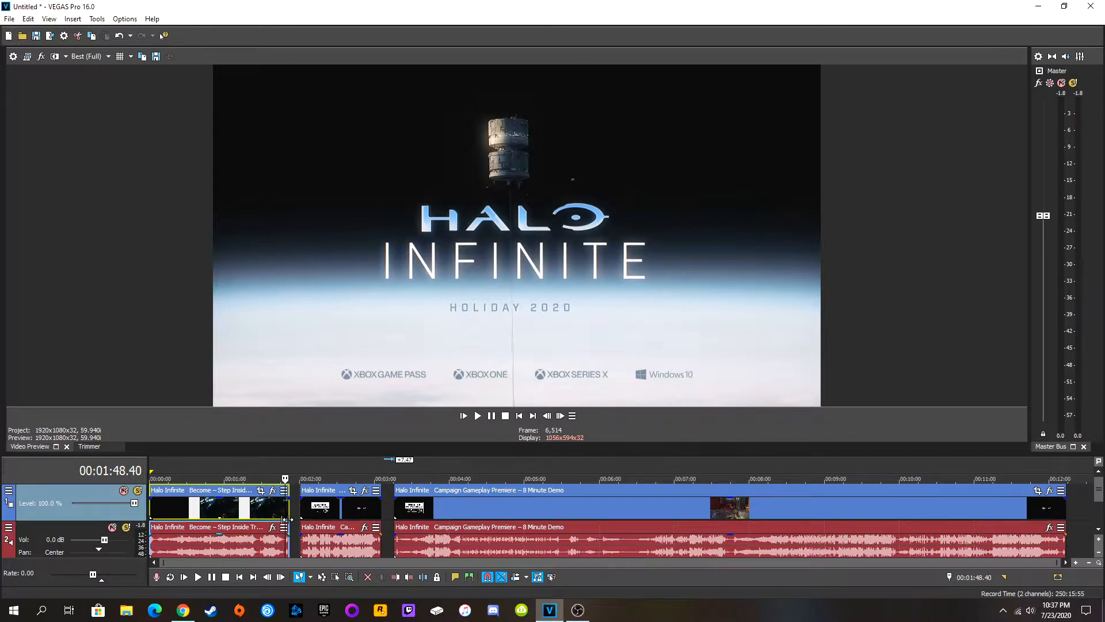
mouse_move(289, 518)
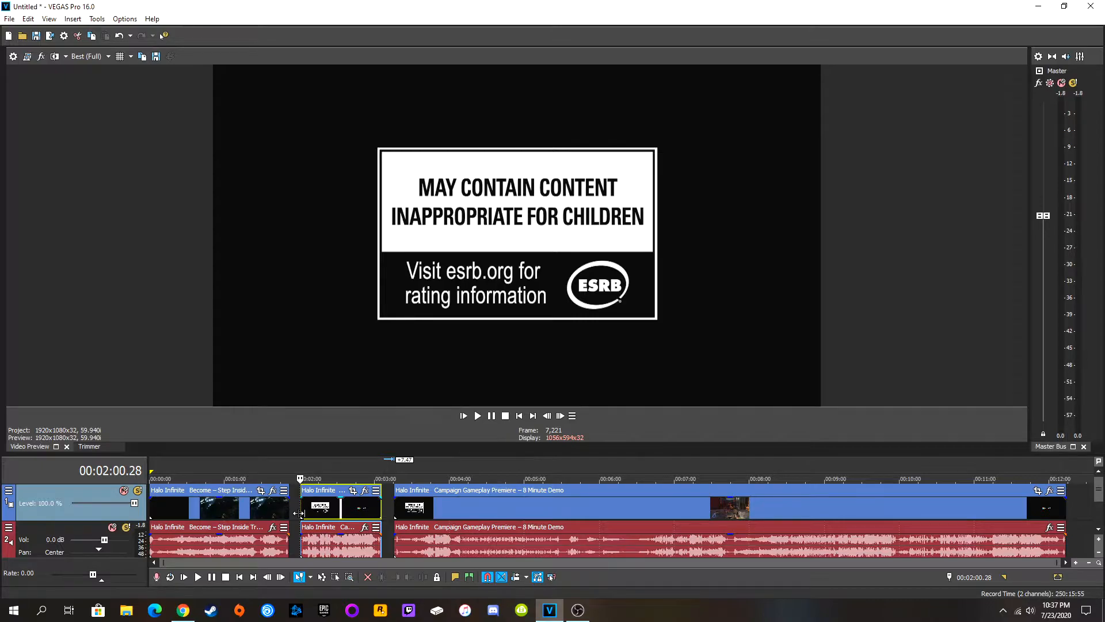
mouse_move(298, 512)
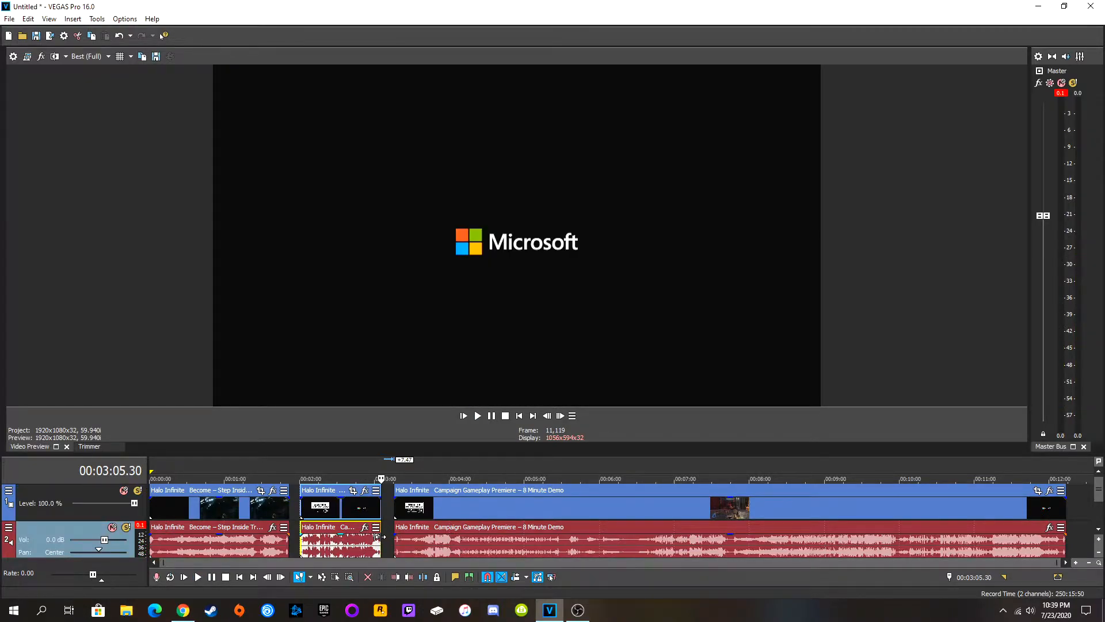
mouse_move(381, 537)
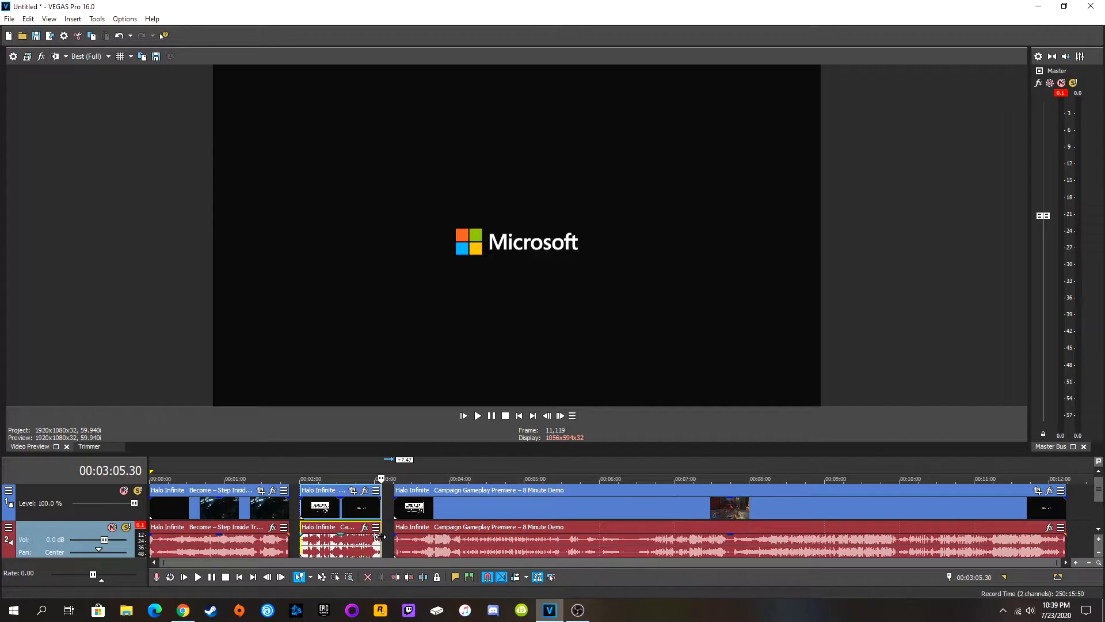
Cue the third clip, the 8 Minute Demo, and play it through to the 343 Industries logo
click(397, 526)
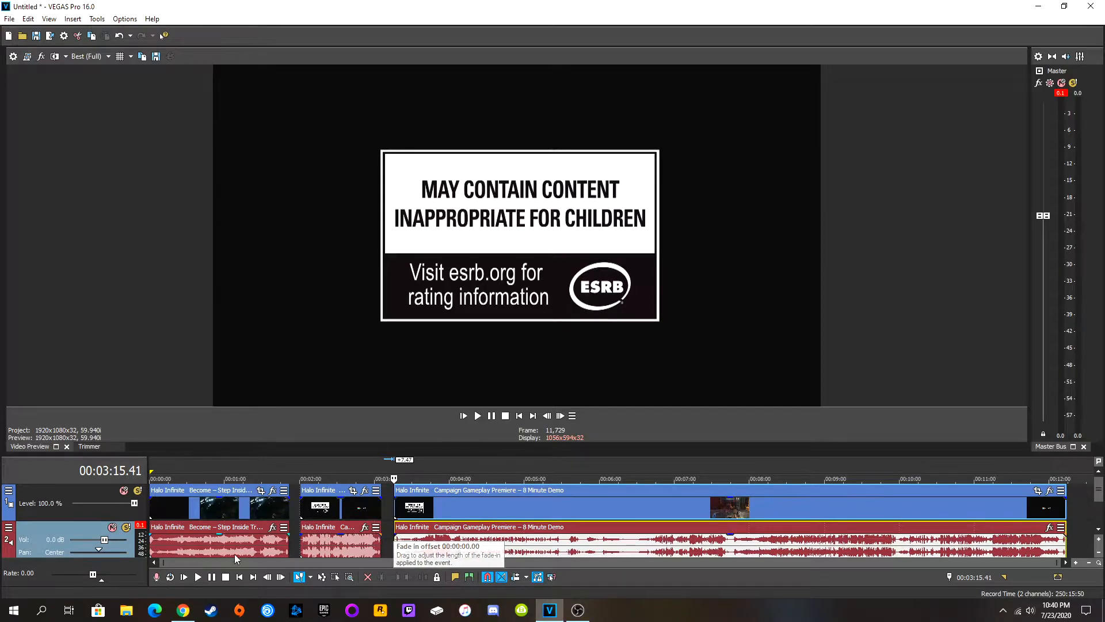
mouse_move(183, 577)
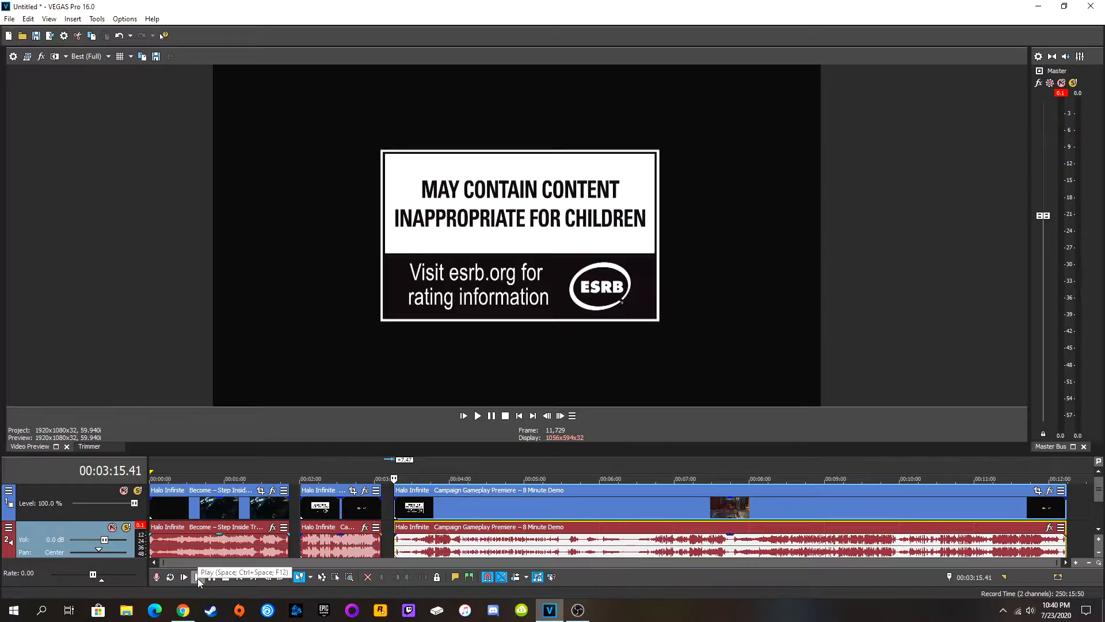
click(198, 577)
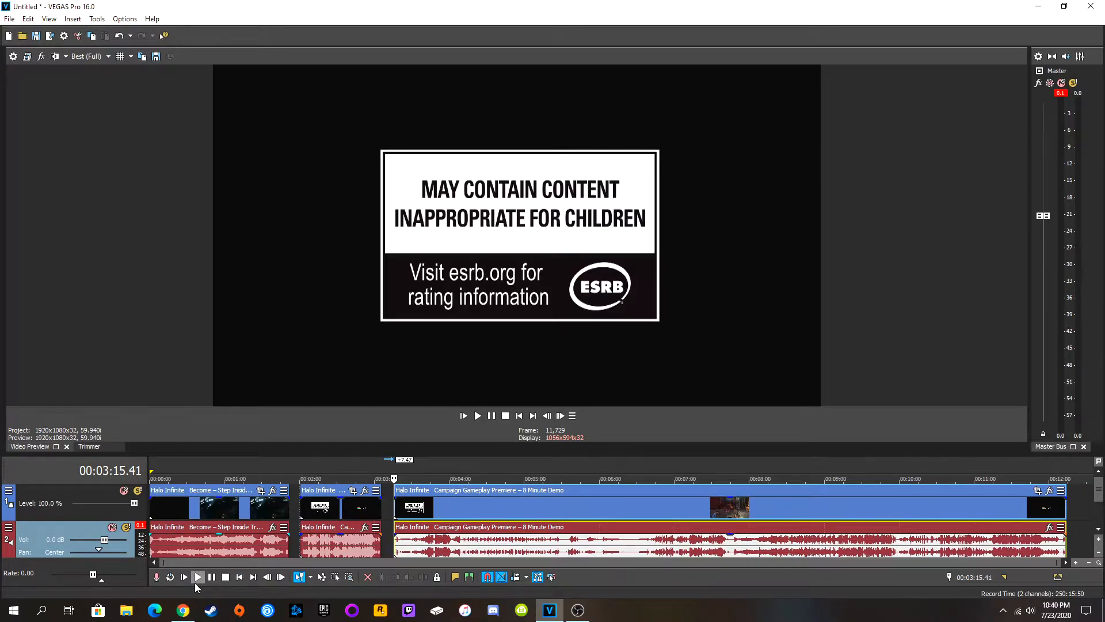
click(477, 415)
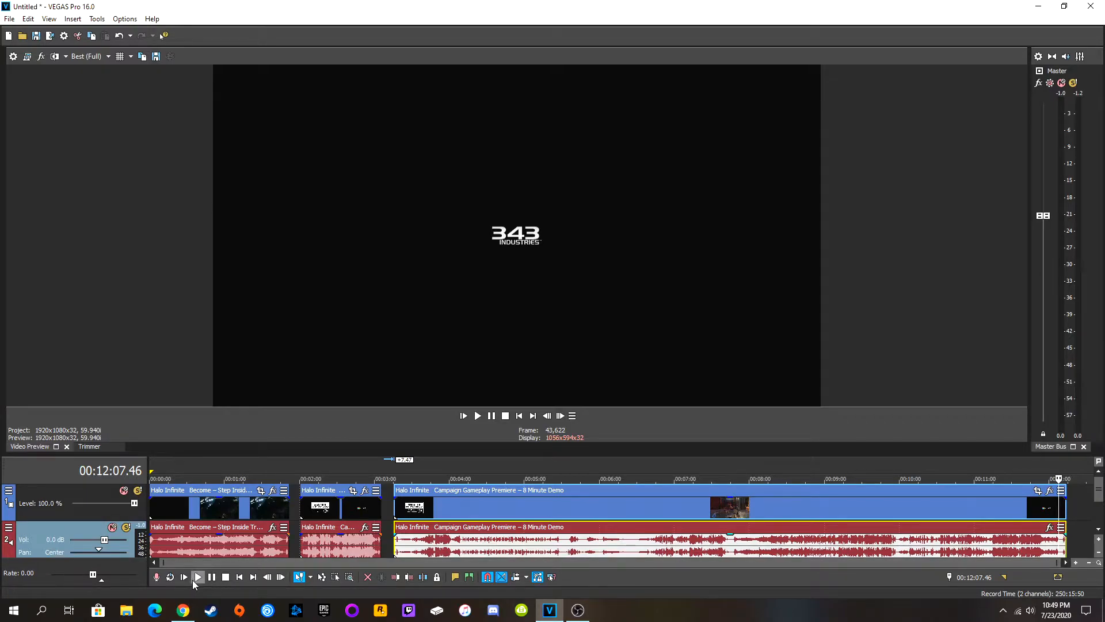
Play to the closing Microsoft logo, pause, and move the playhead back near 4:47
click(476, 416)
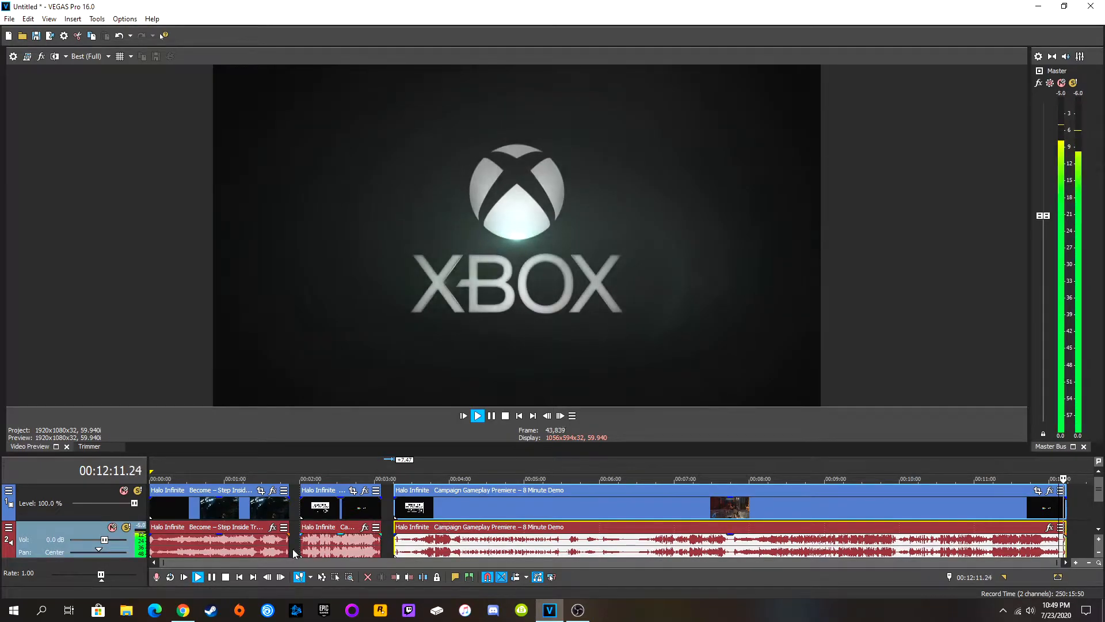
click(492, 416)
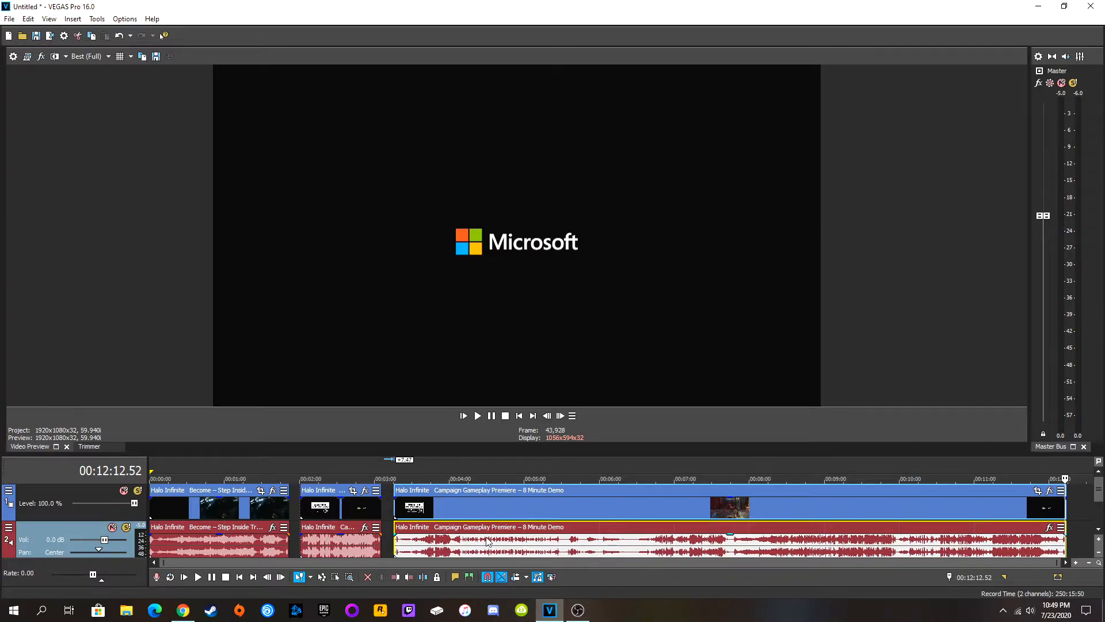
click(451, 479)
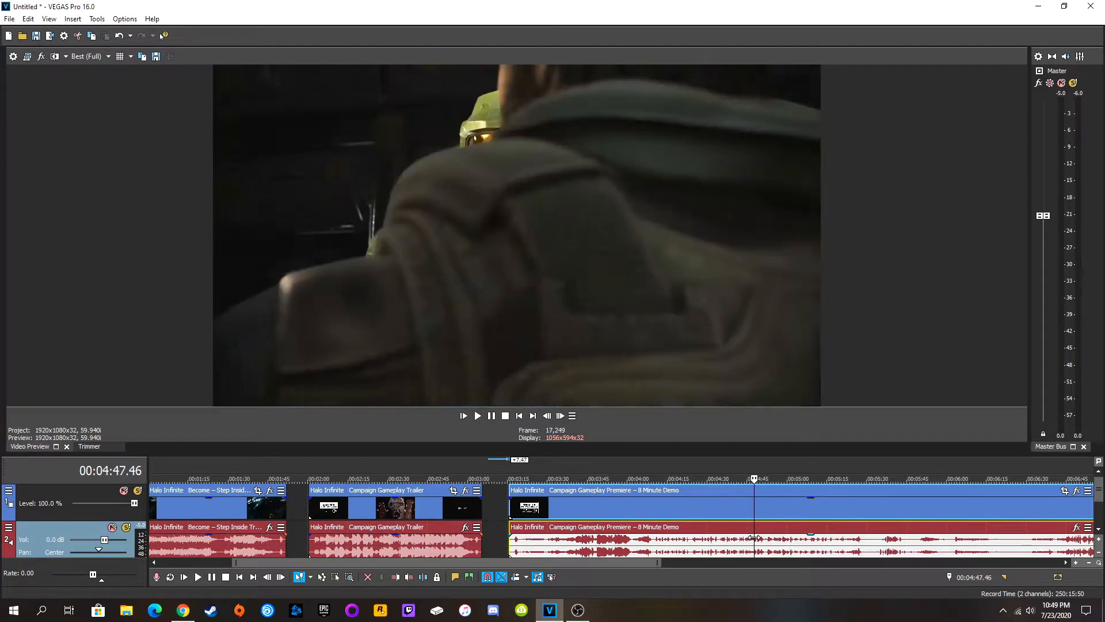
click(833, 478)
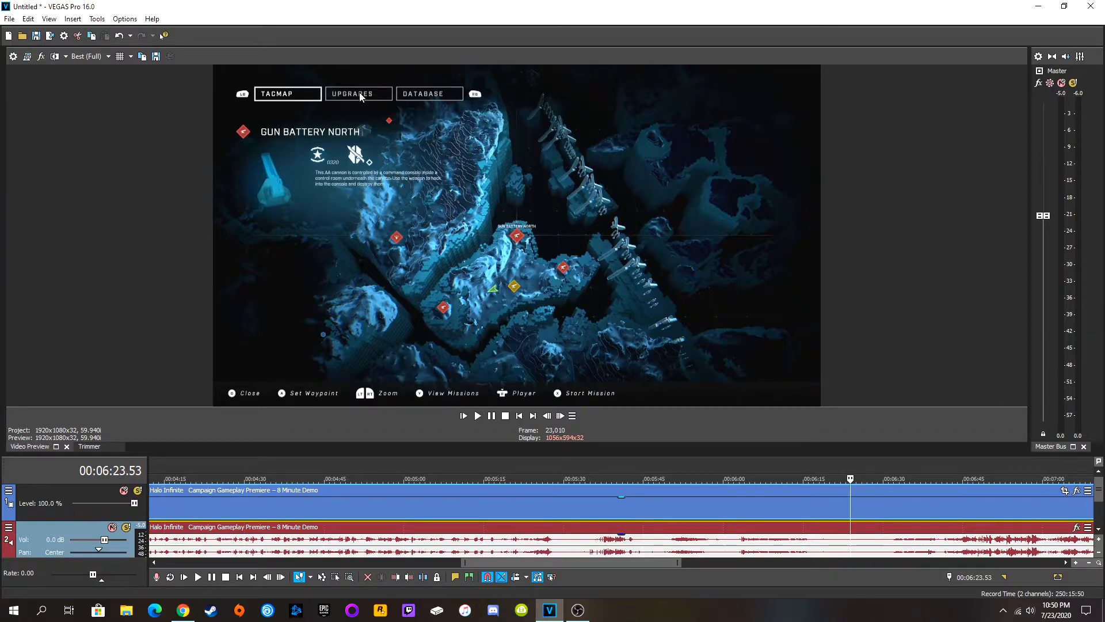
mouse_move(511, 352)
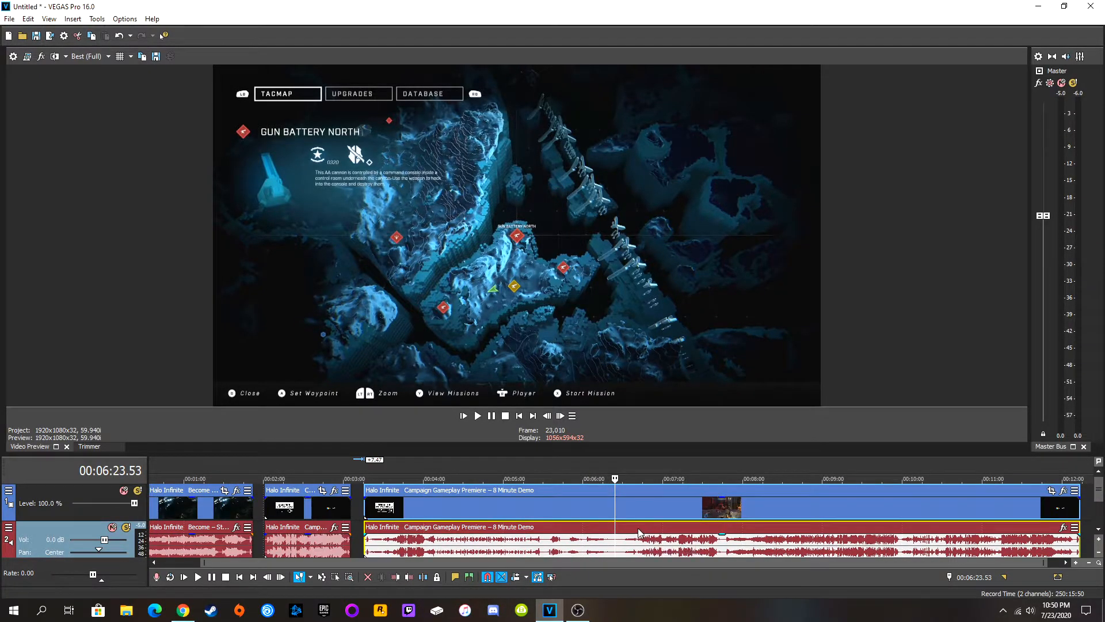
mouse_move(648, 536)
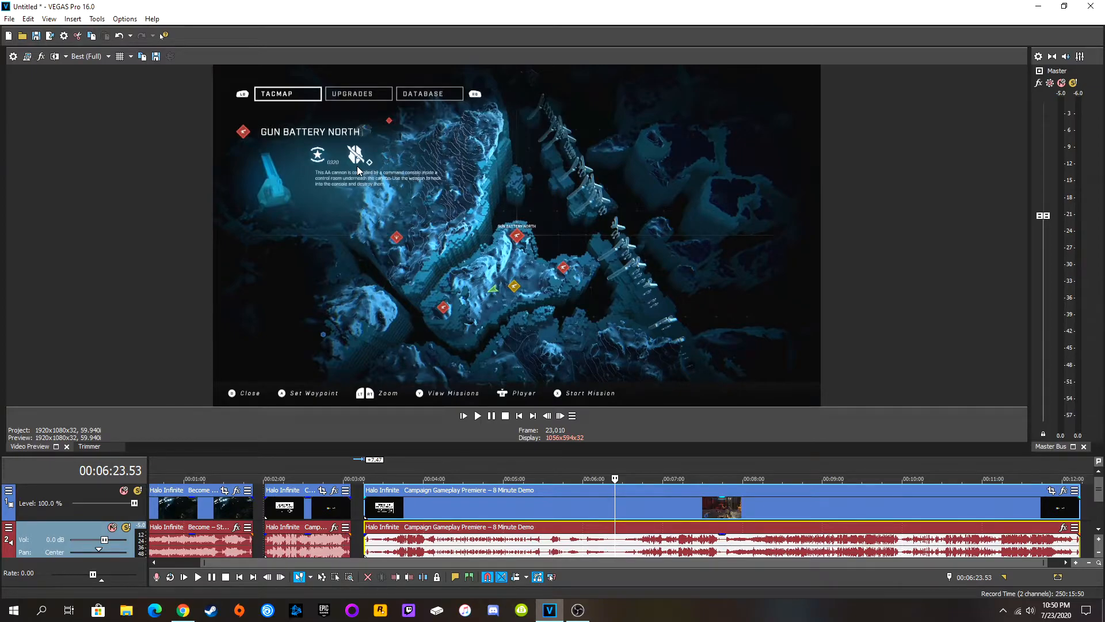
mouse_move(668, 518)
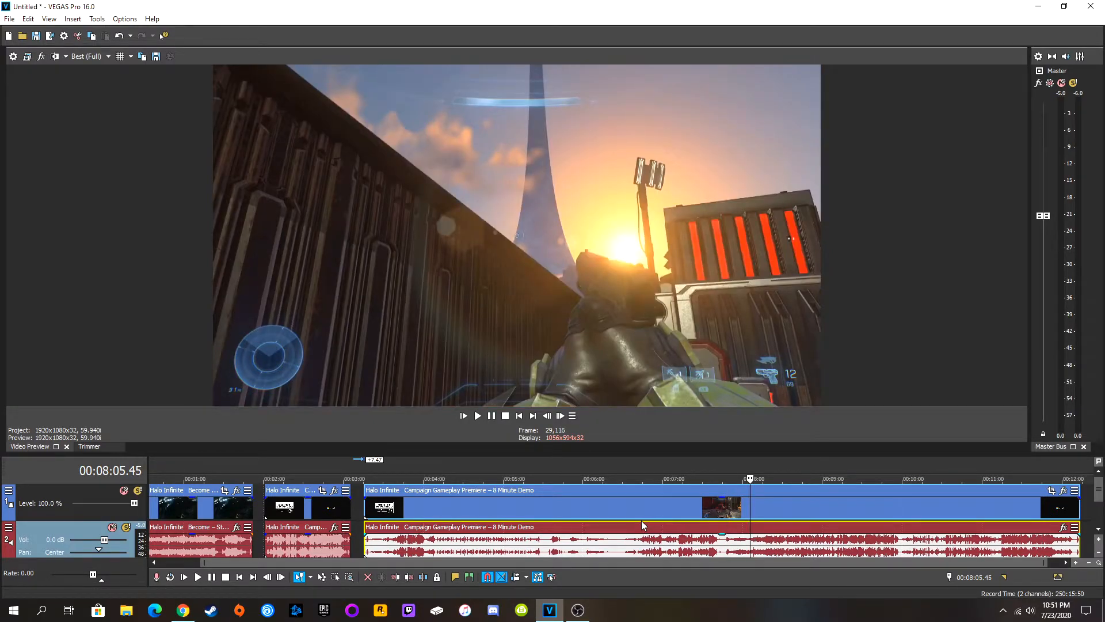
Move the cursor back in the campaign demo and play on to the pulse carbine combat
click(727, 479)
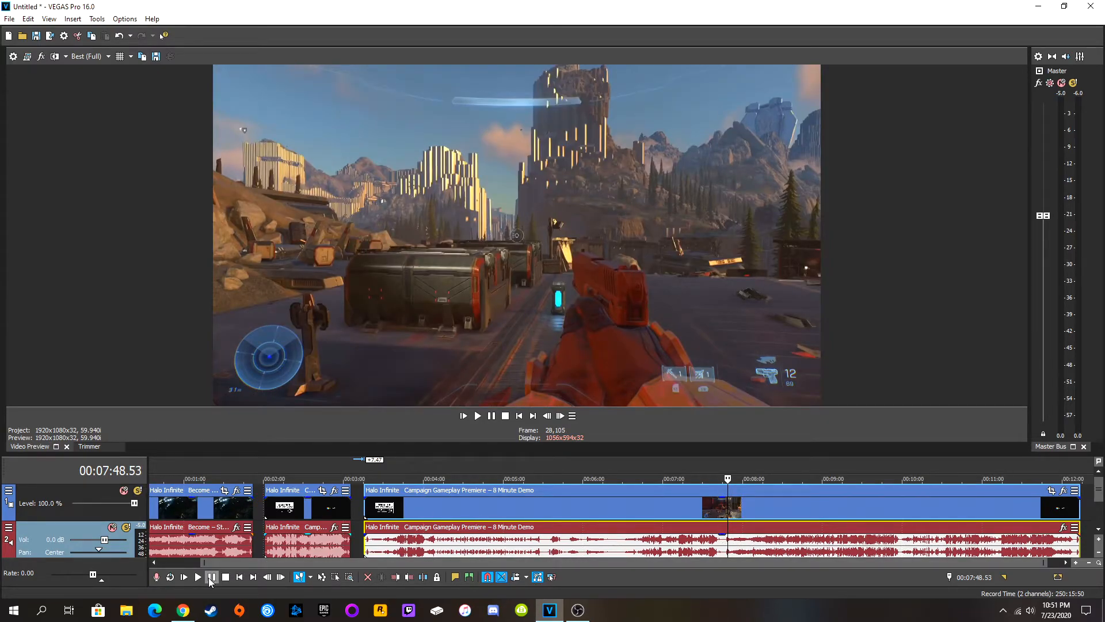
click(477, 416)
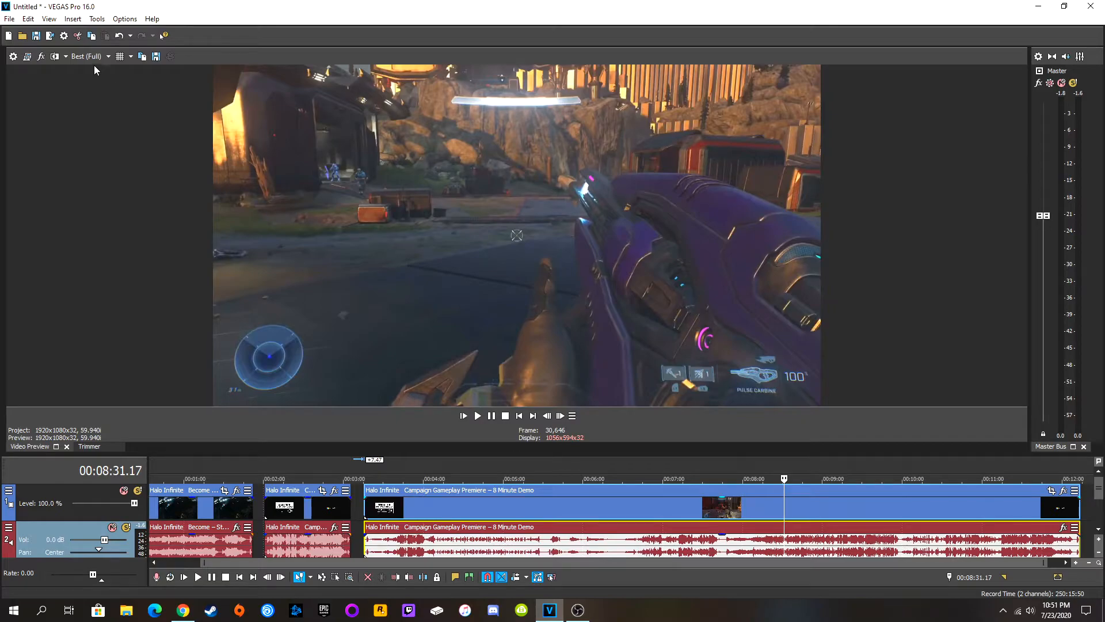
Restart the demo from about 7:12 and let it play into the explosive firefight
click(693, 479)
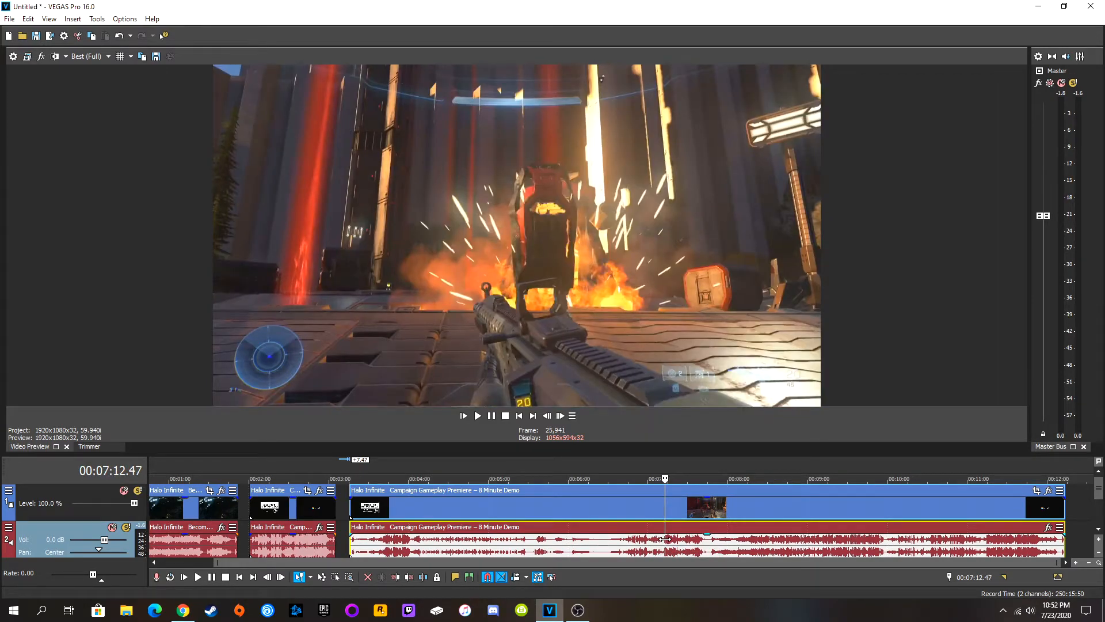
drag(663, 478, 607, 478)
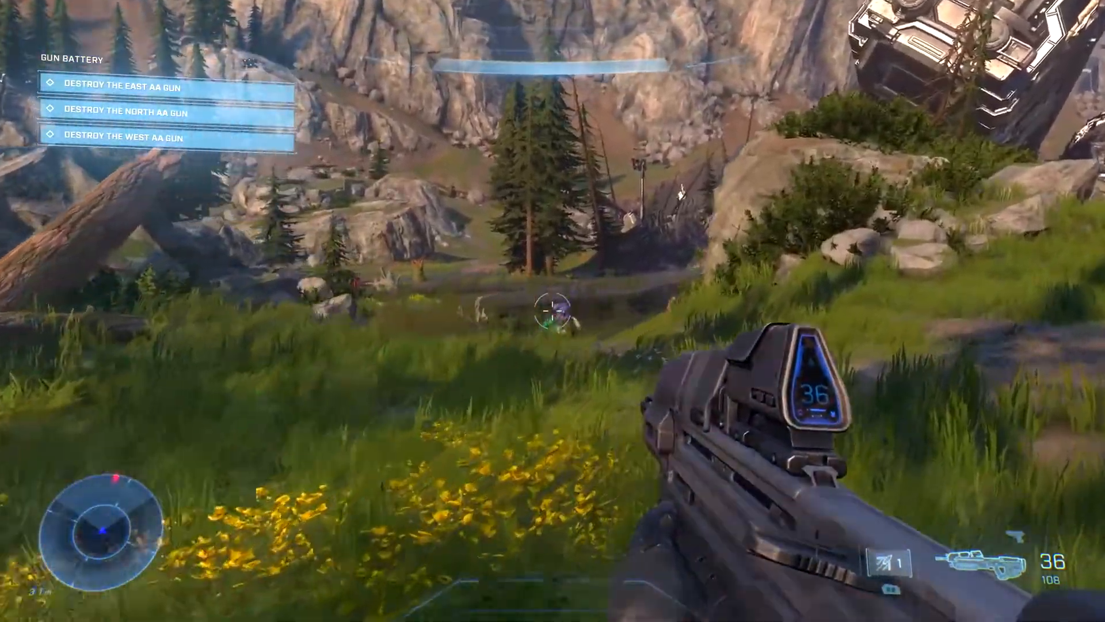
Keep the full-screen demo footage playing past the lakeside reload to the dropship
click(552, 311)
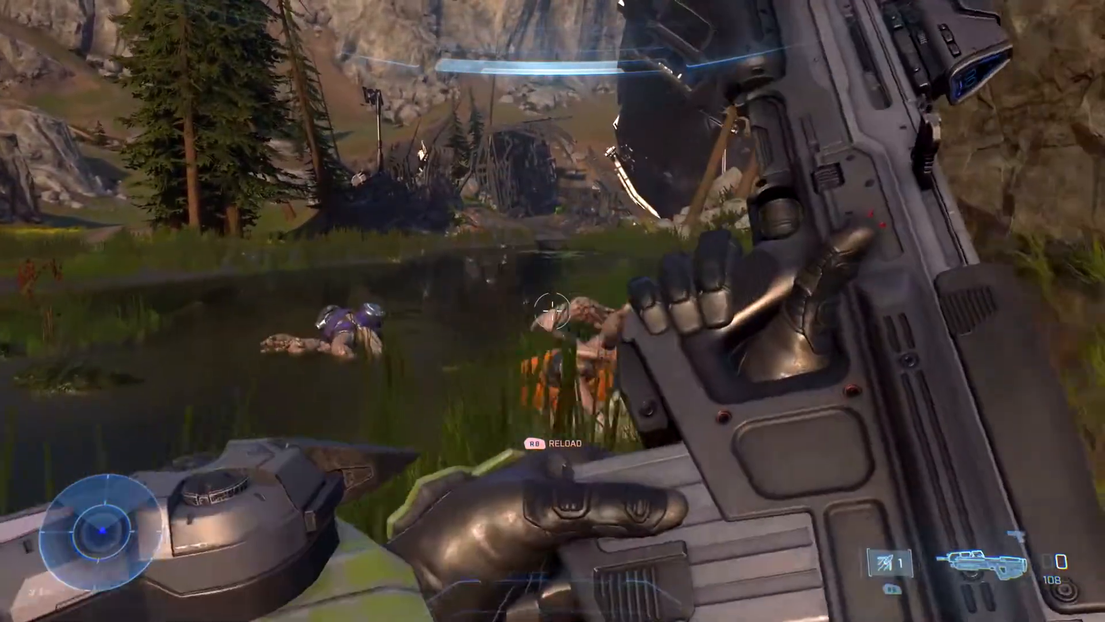
key(r)
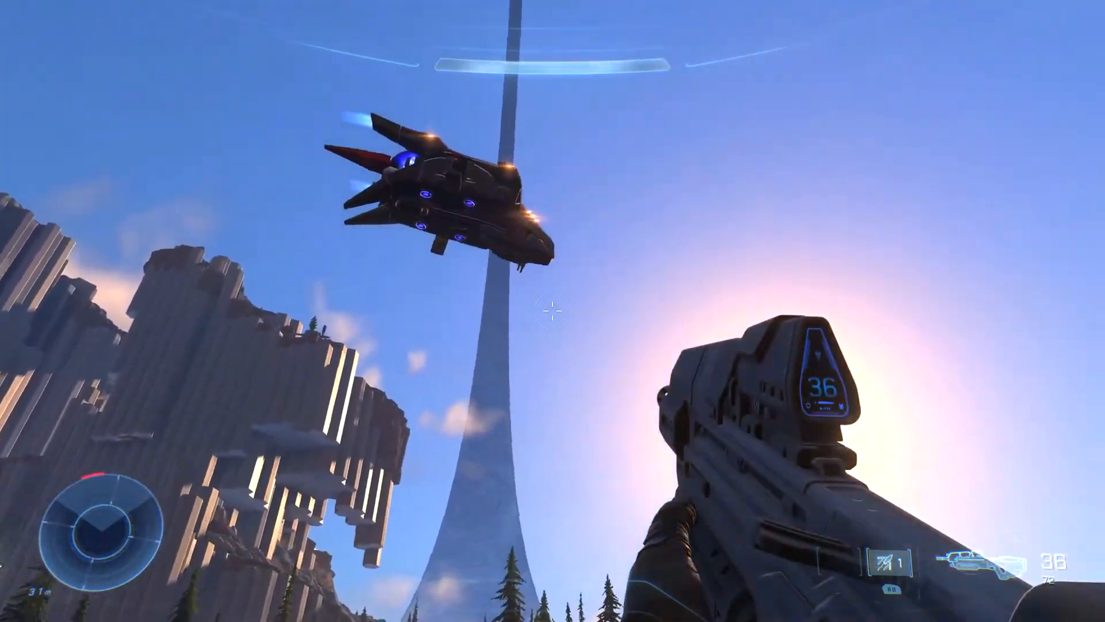
mouse_move(553, 310)
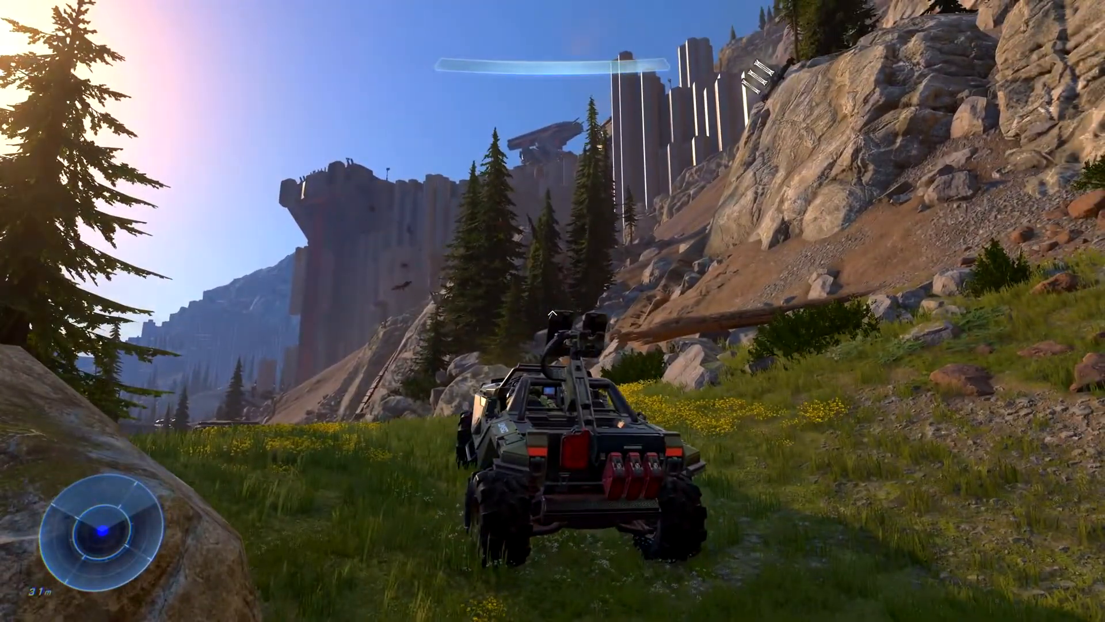
Continue full-screen playback into the commando rifle firefight near the tall structure
key(m)
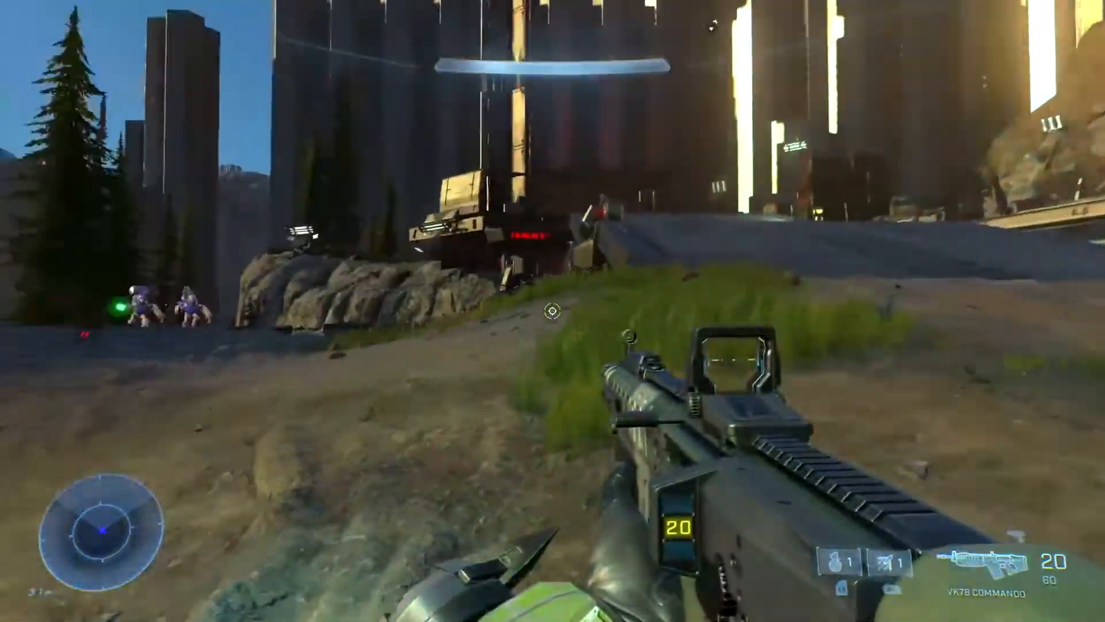
click(552, 311)
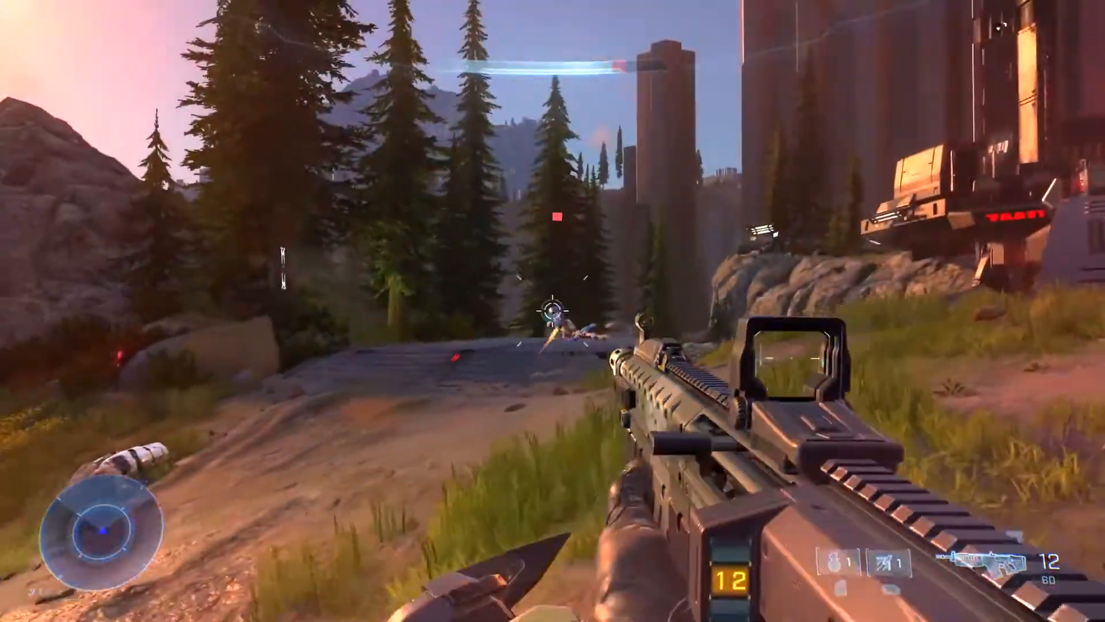